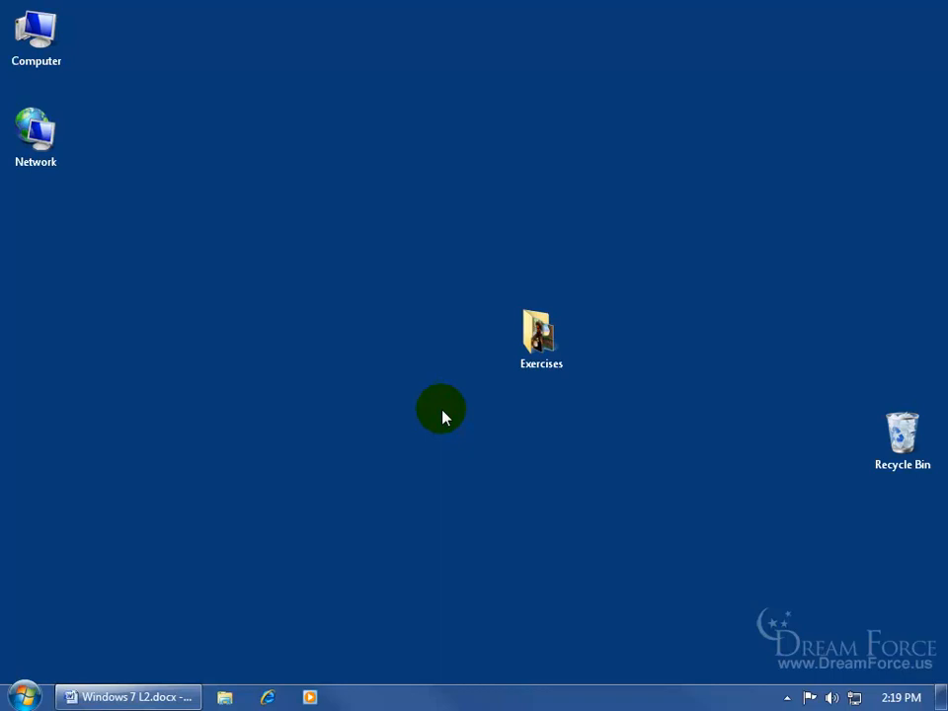
# Reach the Network and Sharing Center from Start via Control Panel's network status and tasks.
pyautogui.click(22, 695)
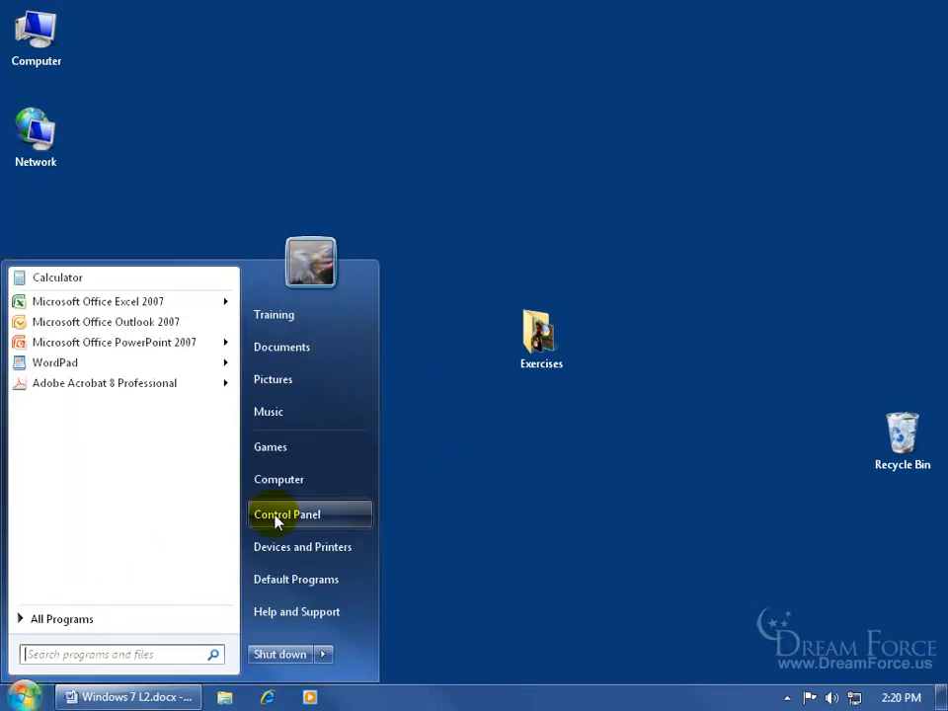
pyautogui.click(287, 513)
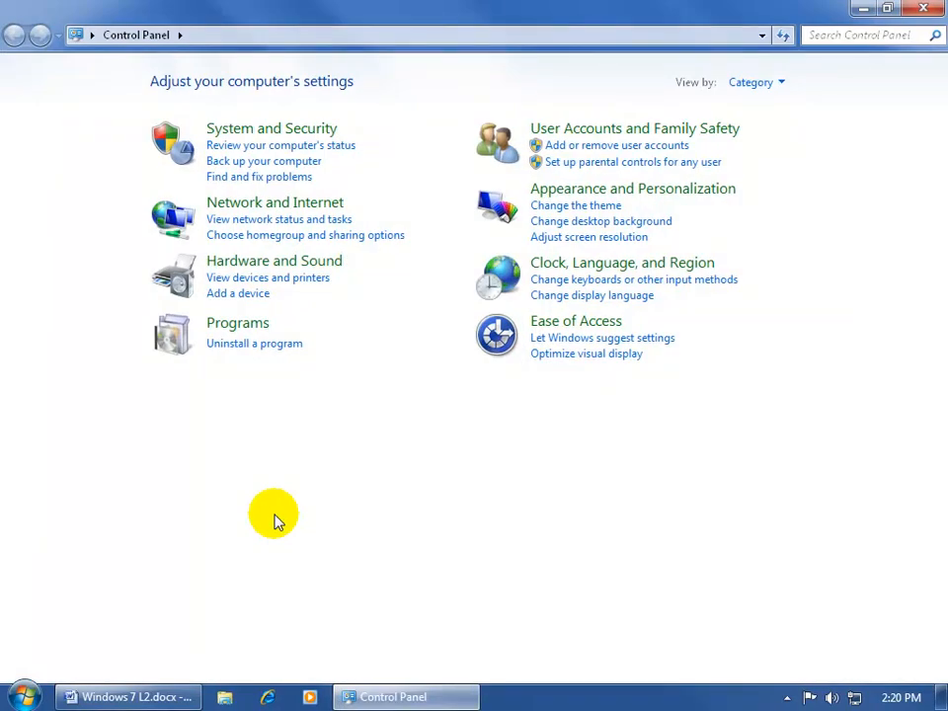
pyautogui.moveTo(360, 379)
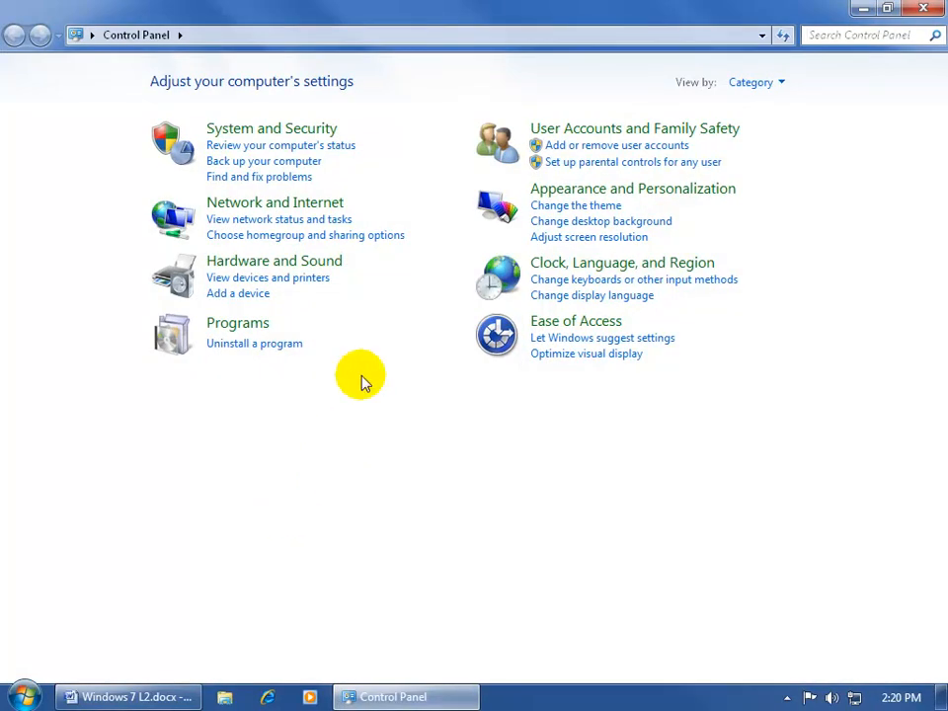
pyautogui.moveTo(293, 228)
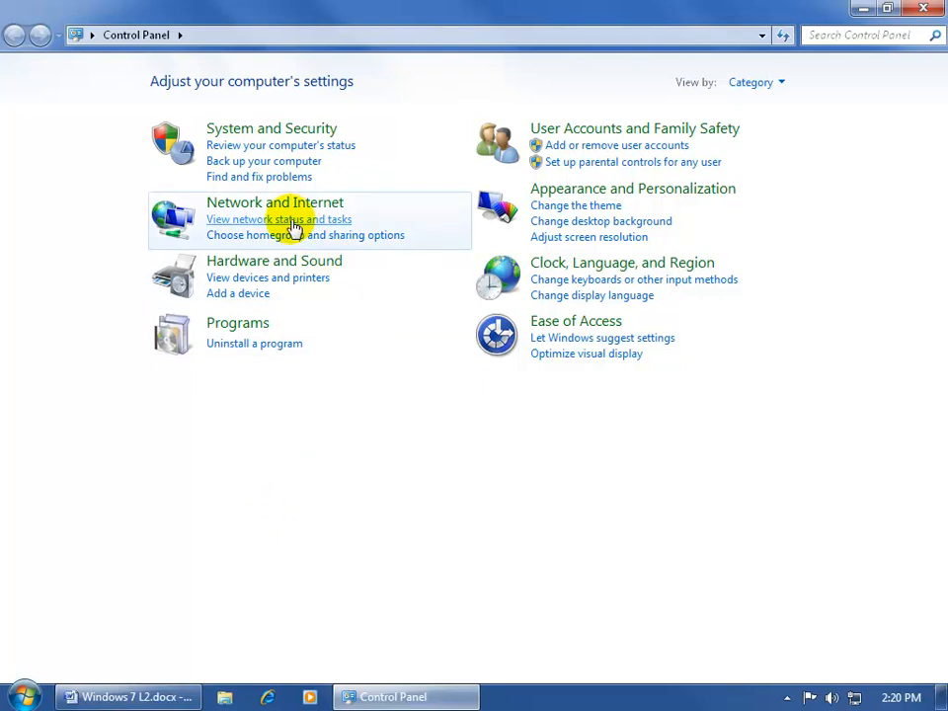
pyautogui.click(278, 218)
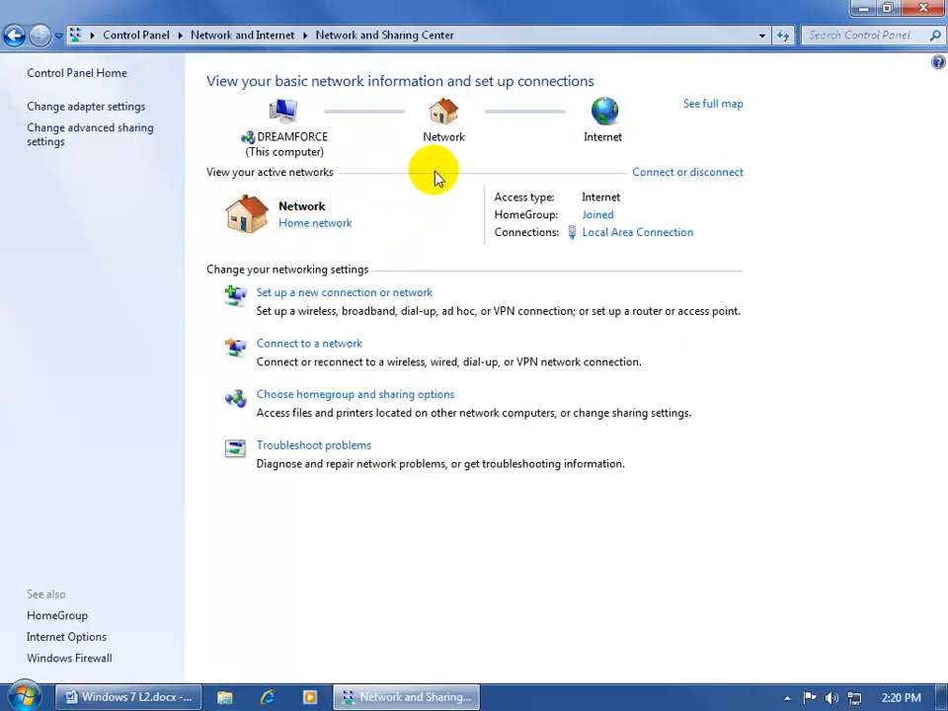
pyautogui.moveTo(326, 154)
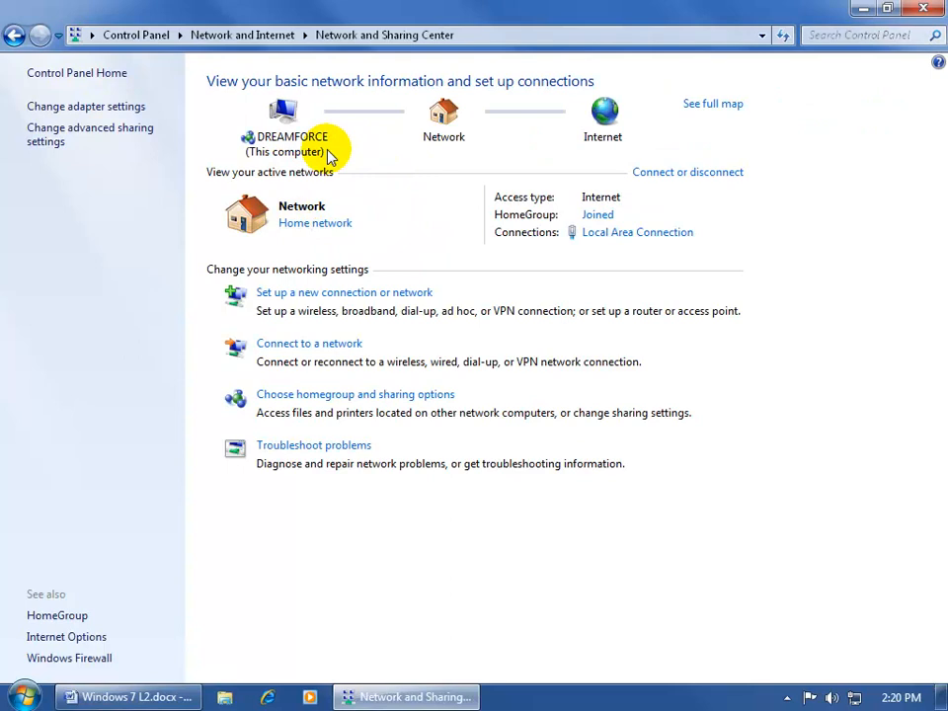
pyautogui.moveTo(581, 158)
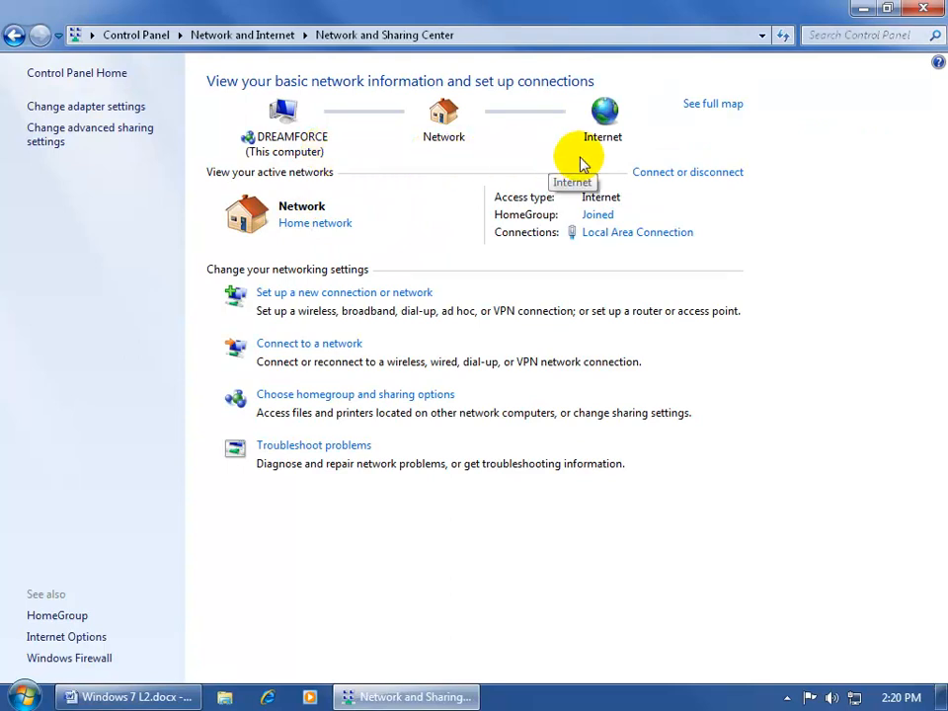
pyautogui.moveTo(442, 158)
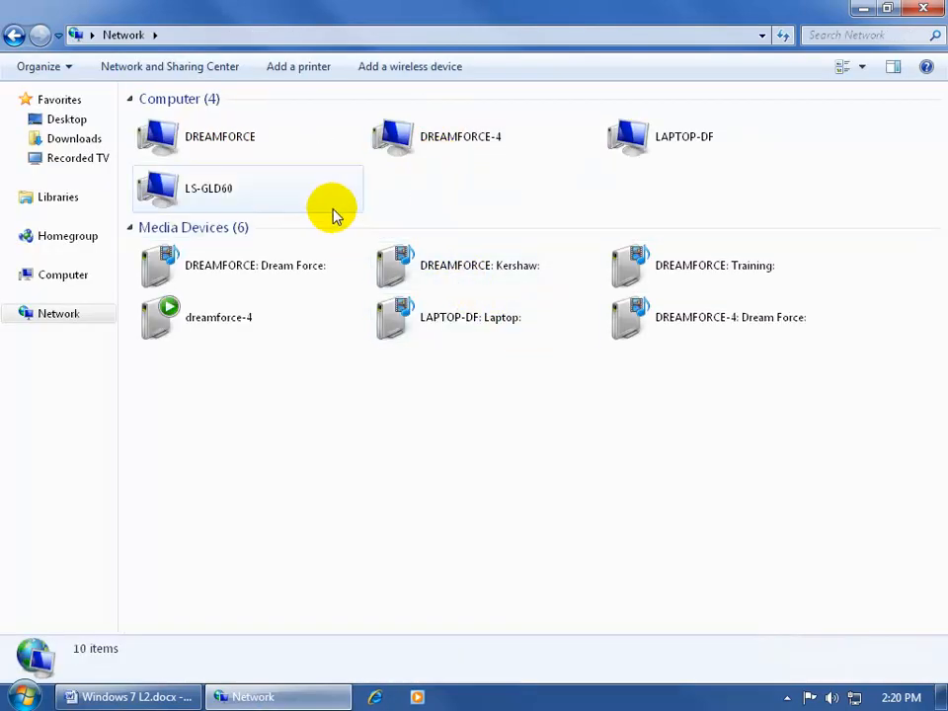
# Go from the Network folder back to the Network and Sharing Center via the toolbar.
pyautogui.click(247, 136)
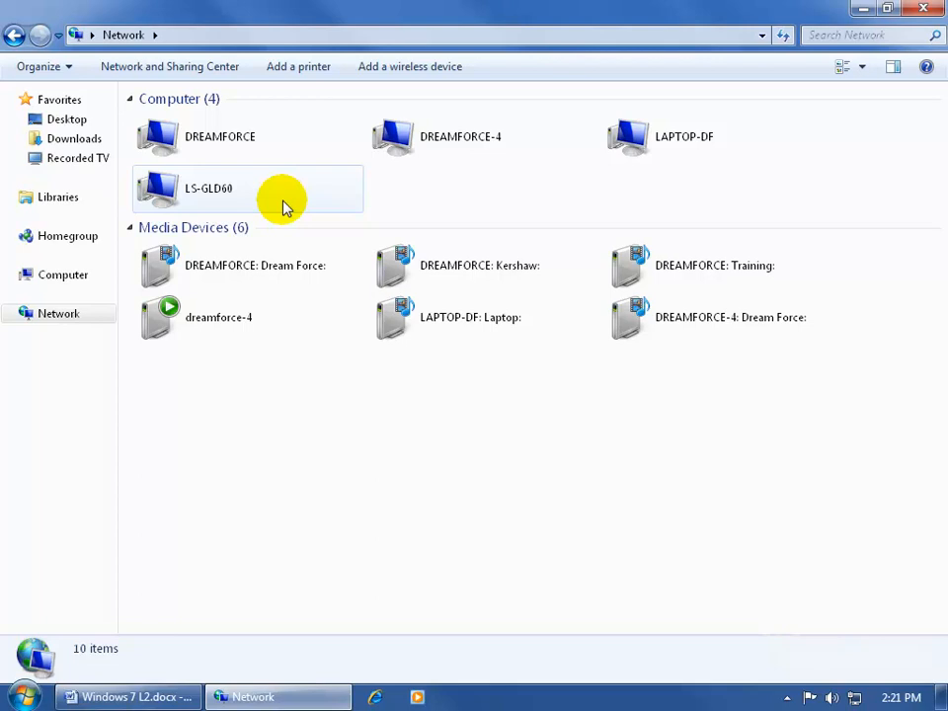
pyautogui.moveTo(294, 201)
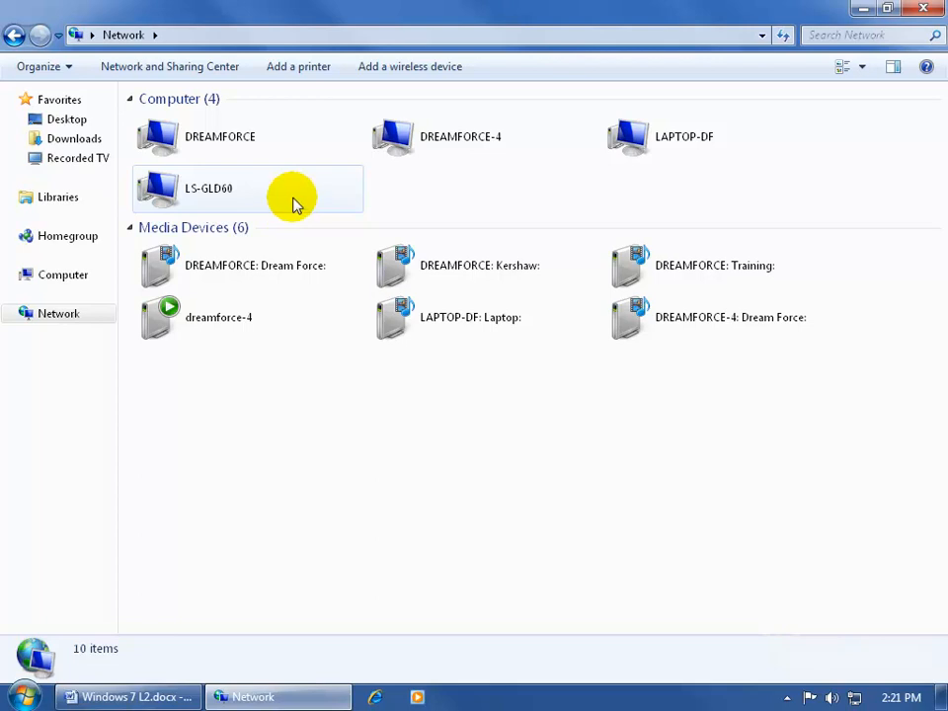
pyautogui.moveTo(304, 208)
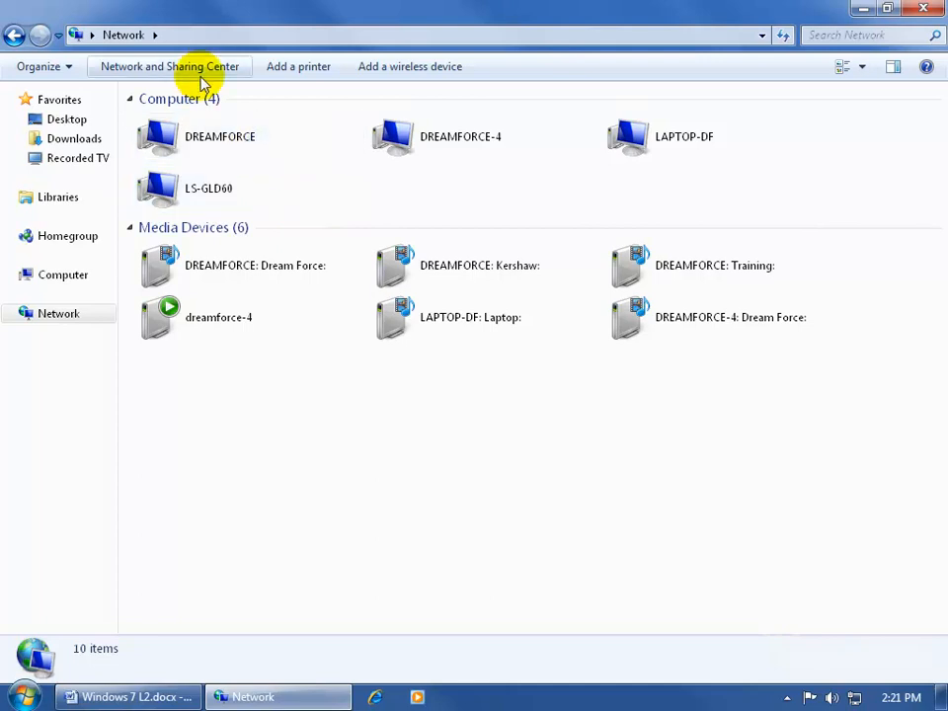
pyautogui.click(170, 67)
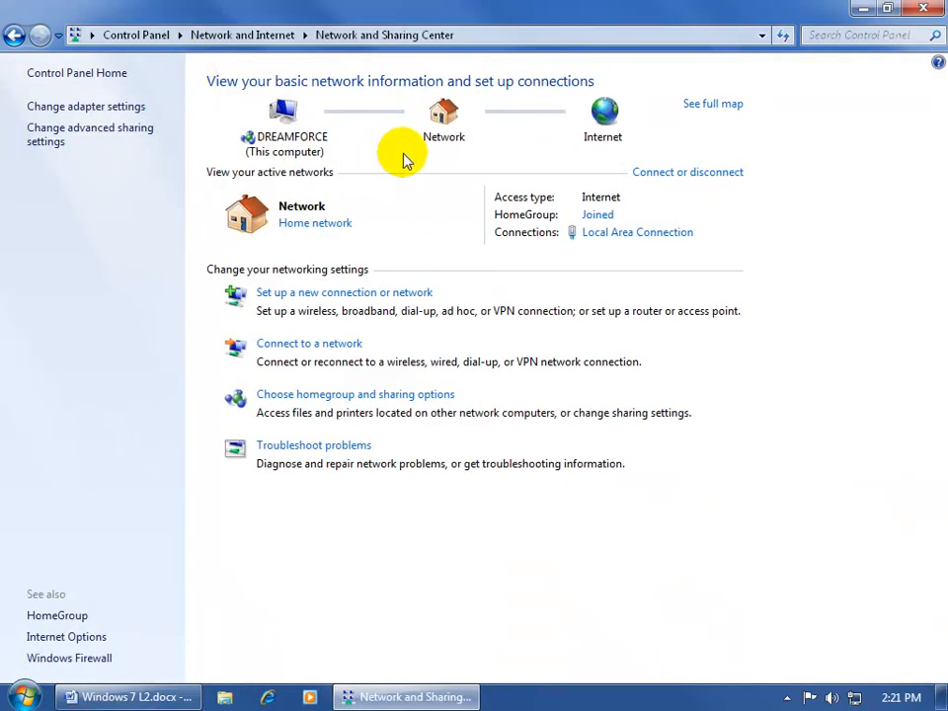
pyautogui.moveTo(442, 128)
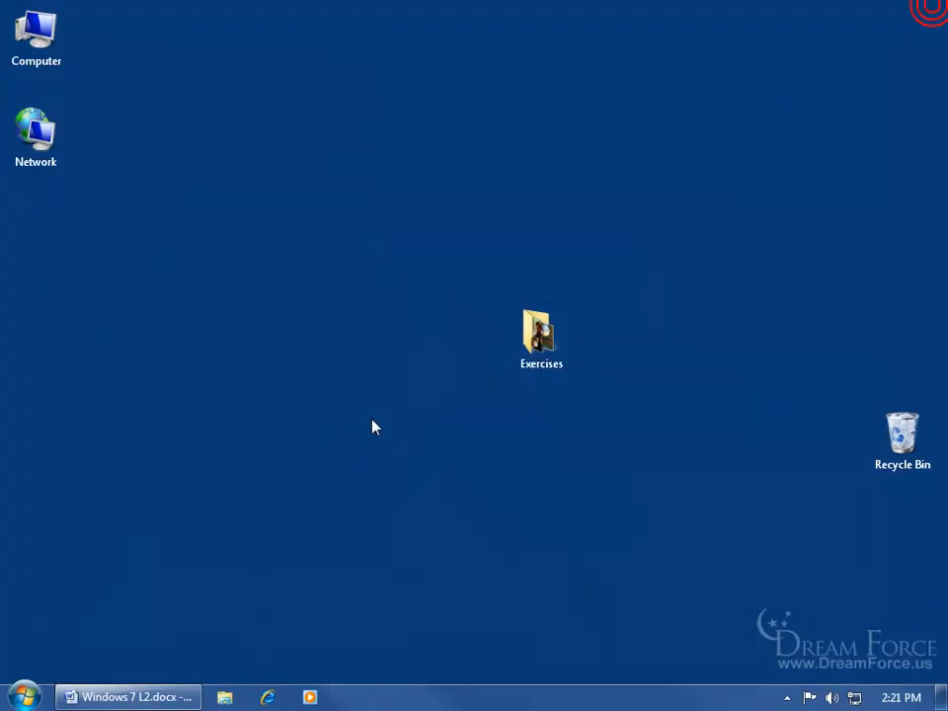
# Reach the desktop icon settings through Personalize and keep the Network icon enabled.
pyautogui.click(87, 221)
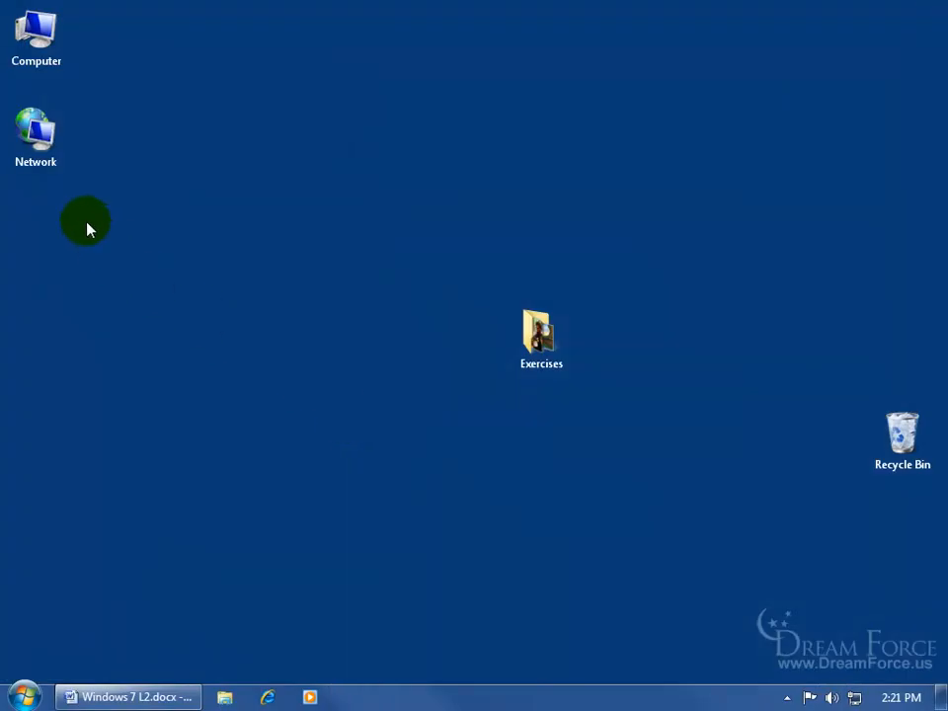
pyautogui.moveTo(77, 213)
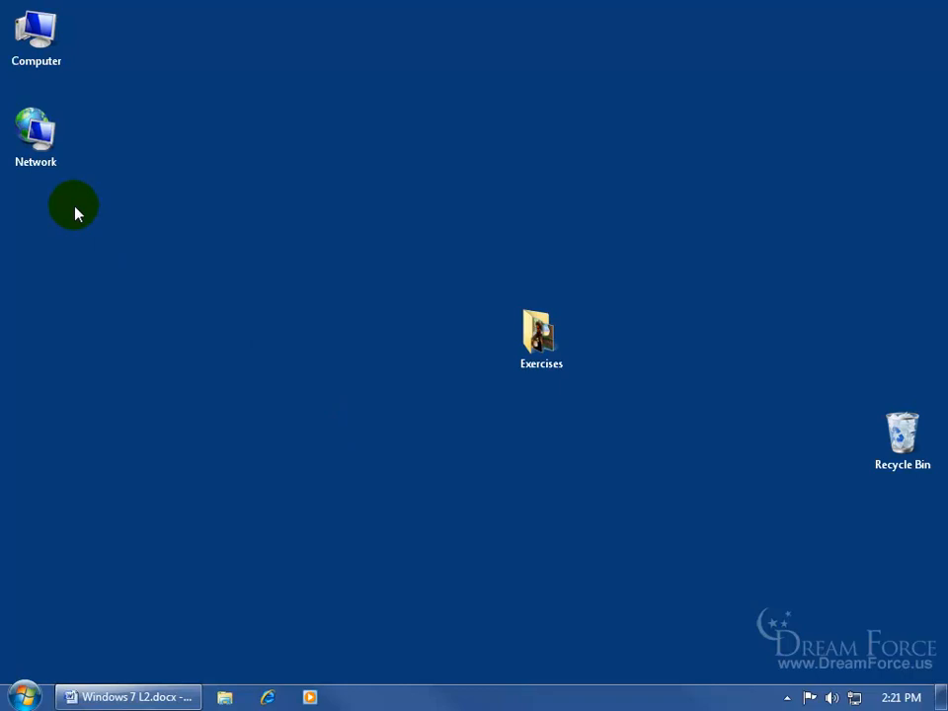
pyautogui.moveTo(212, 218)
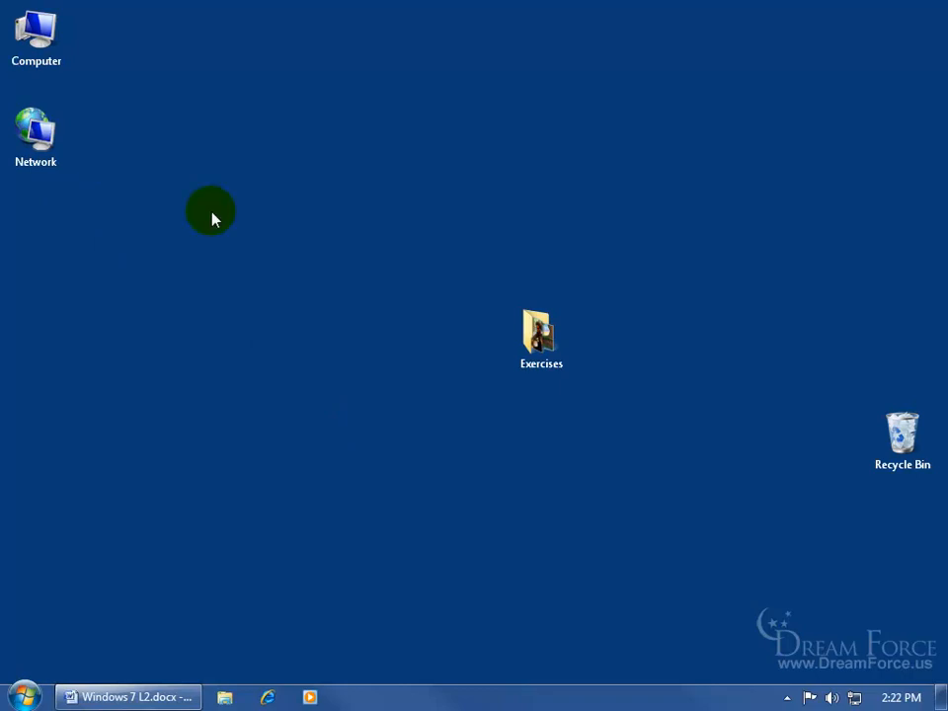
pyautogui.moveTo(216, 203)
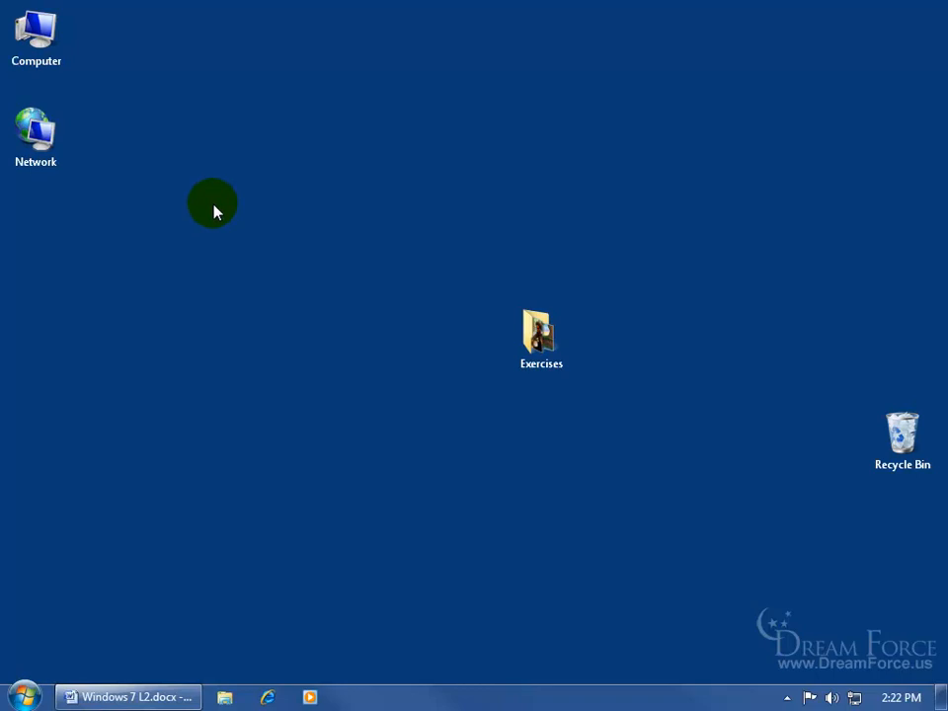
pyautogui.rightClick(214, 203)
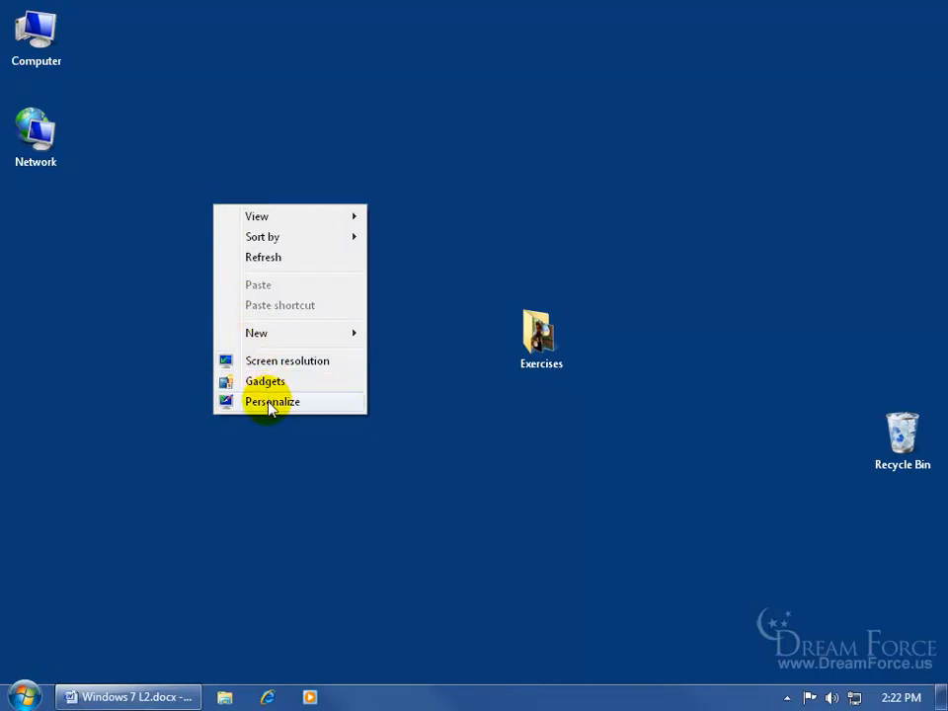
pyautogui.click(273, 401)
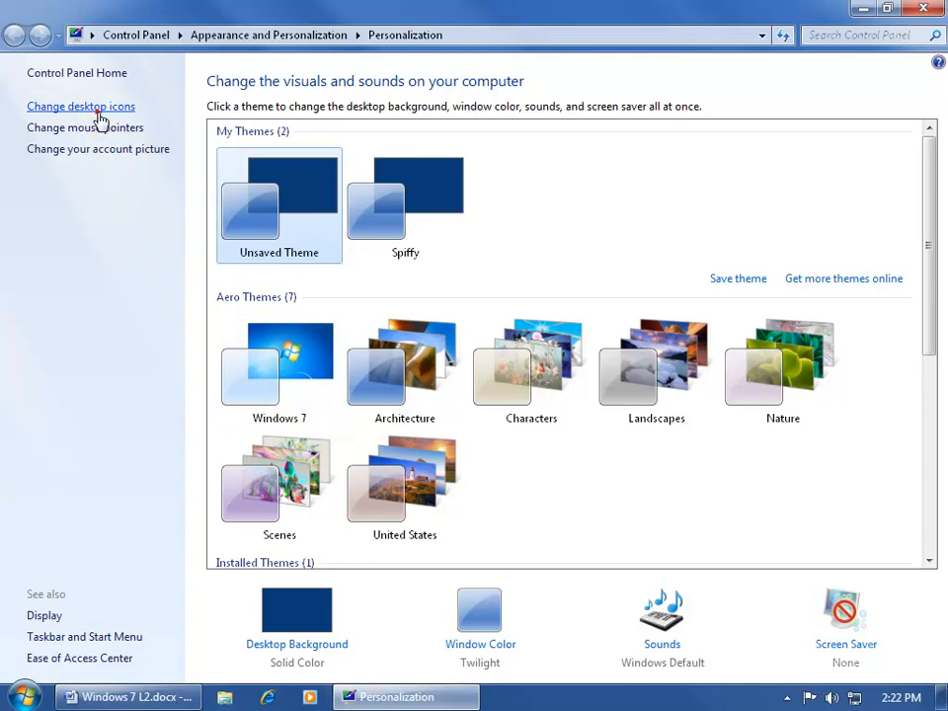
pyautogui.click(79, 106)
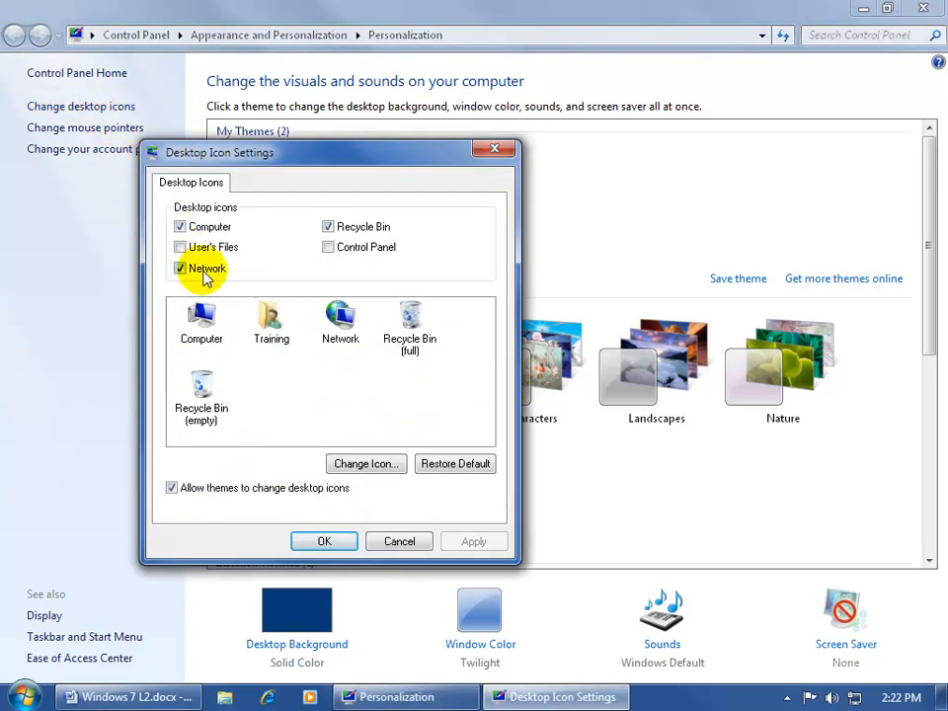
pyautogui.click(324, 541)
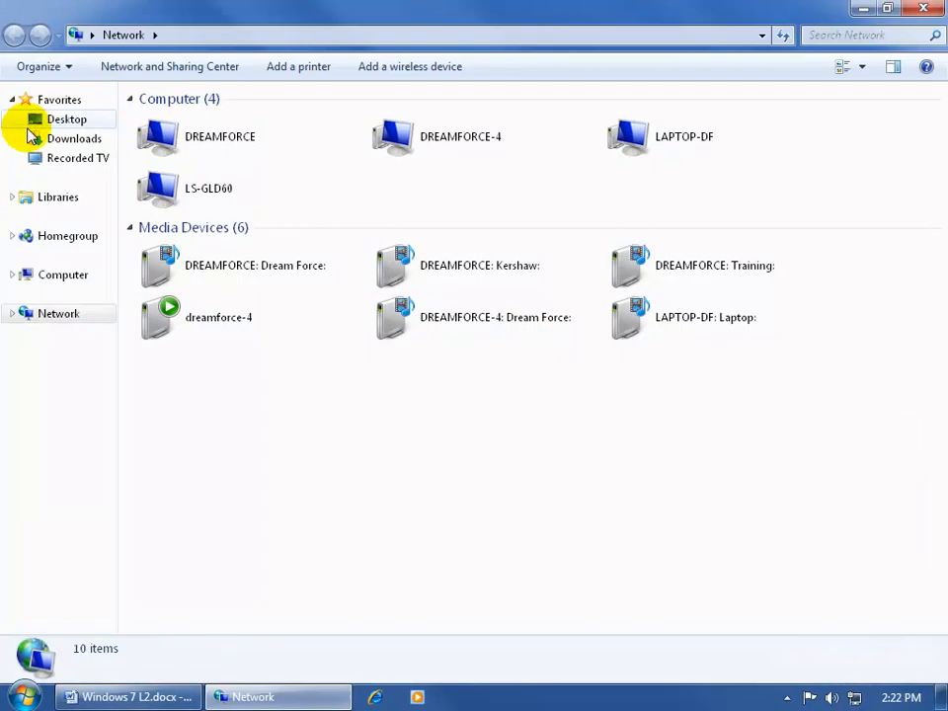
pyautogui.moveTo(391, 188)
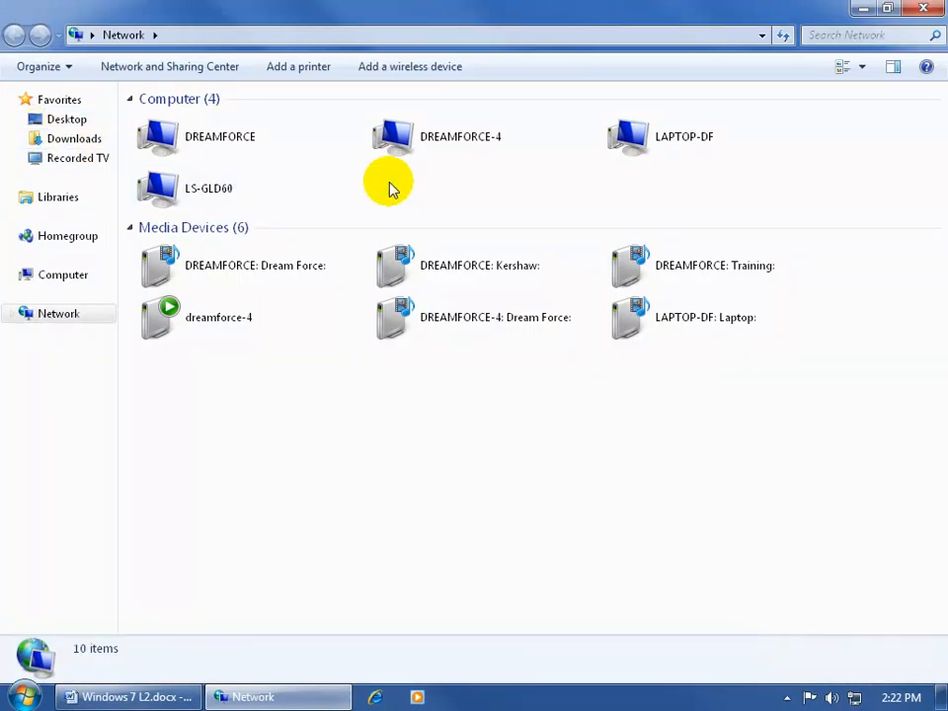
pyautogui.moveTo(318, 363)
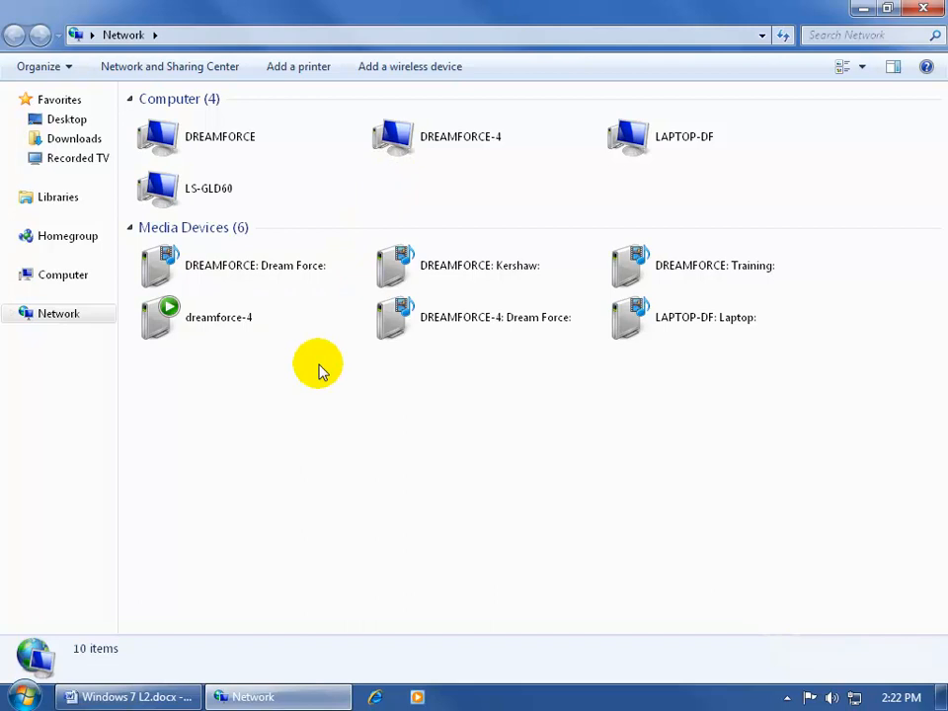
pyautogui.moveTo(332, 360)
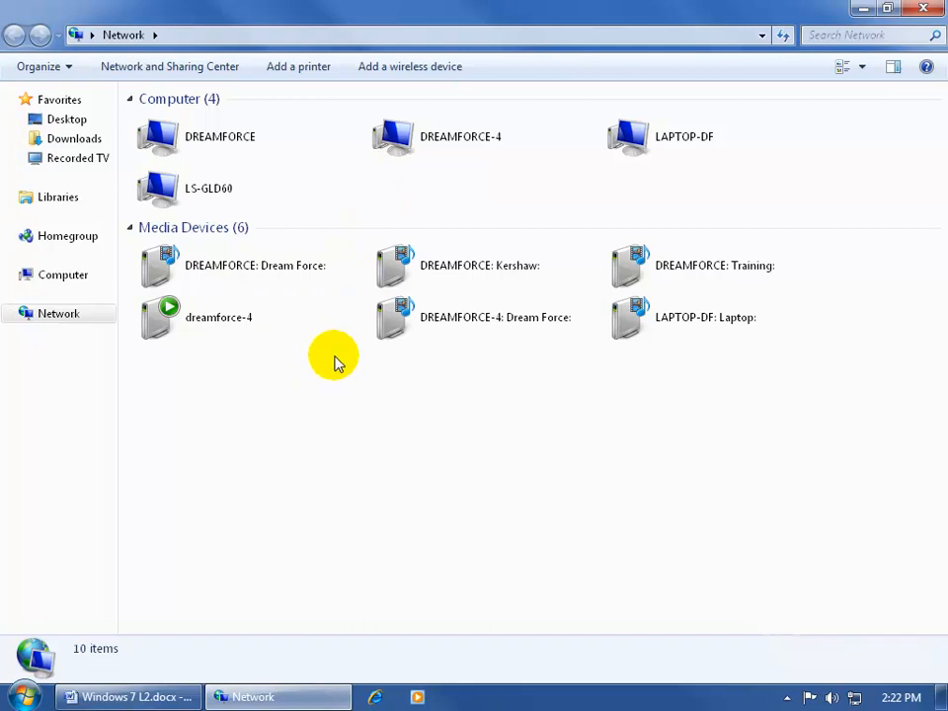
pyautogui.moveTo(340, 284)
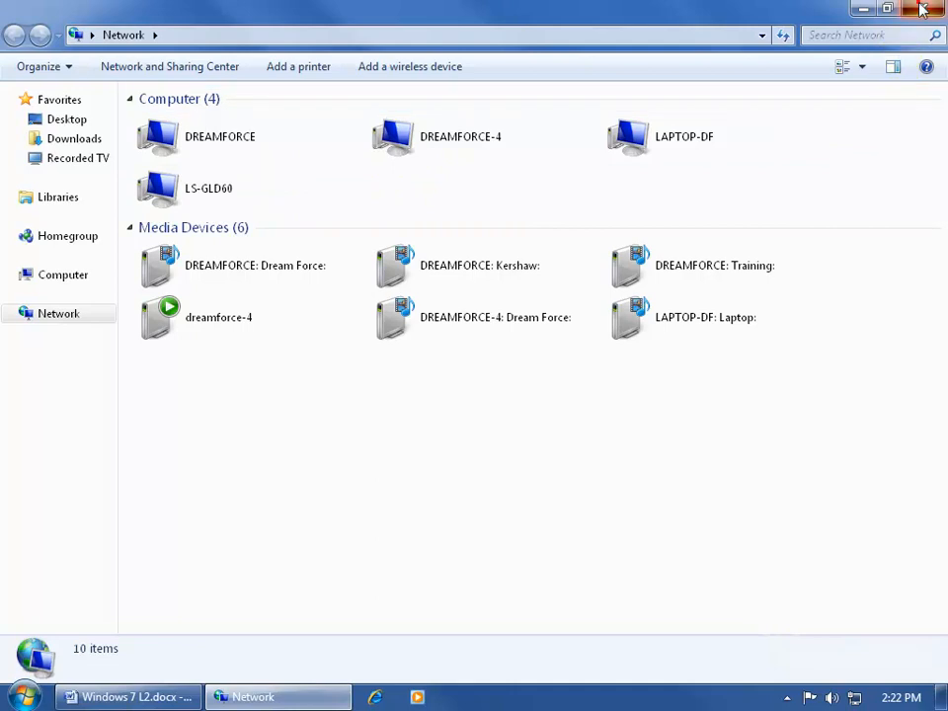
# Close the Network window, look for Network in the Start menu, then dismiss it.
pyautogui.click(920, 8)
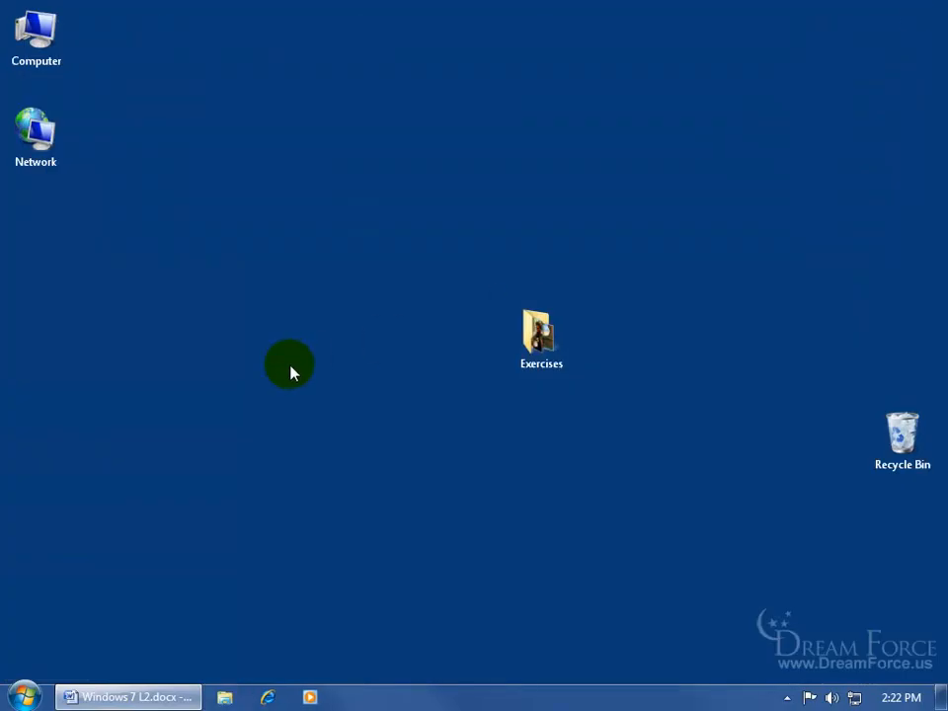
pyautogui.moveTo(70, 671)
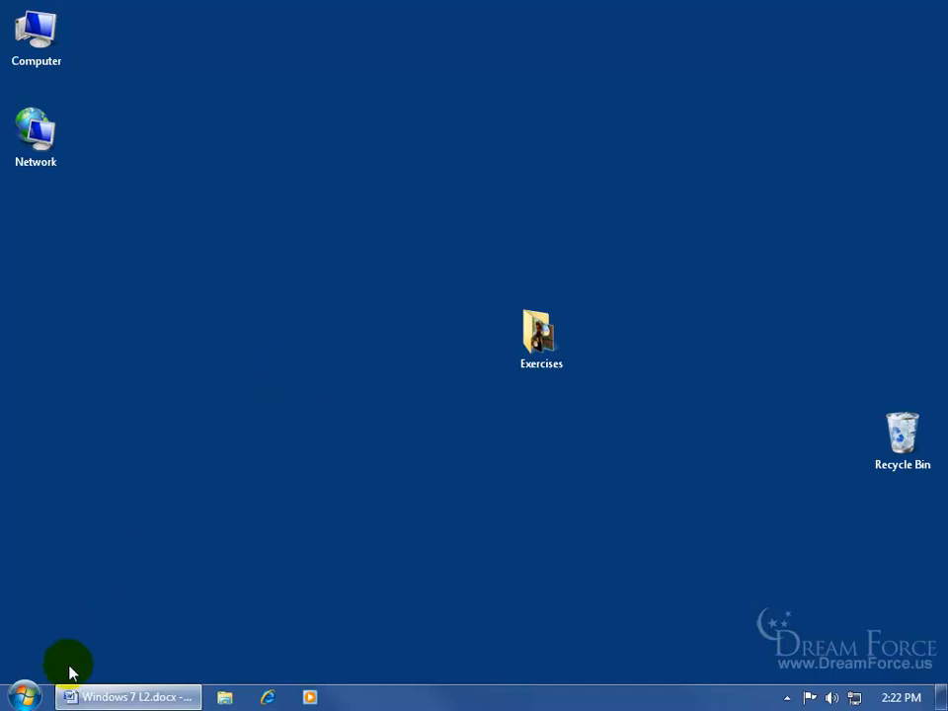
pyautogui.click(22, 698)
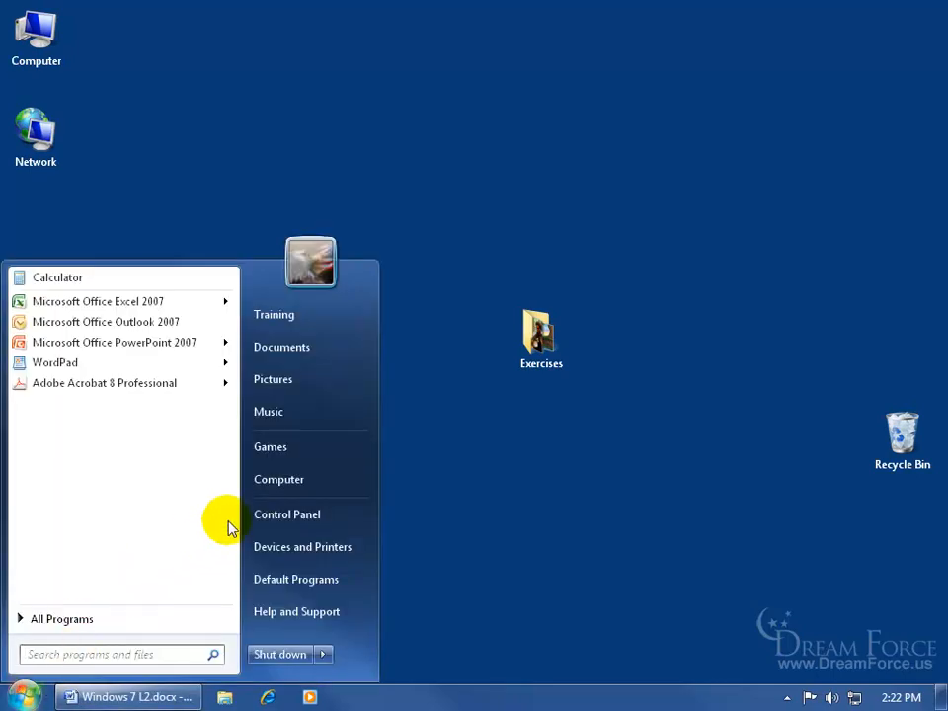
pyautogui.moveTo(227, 510)
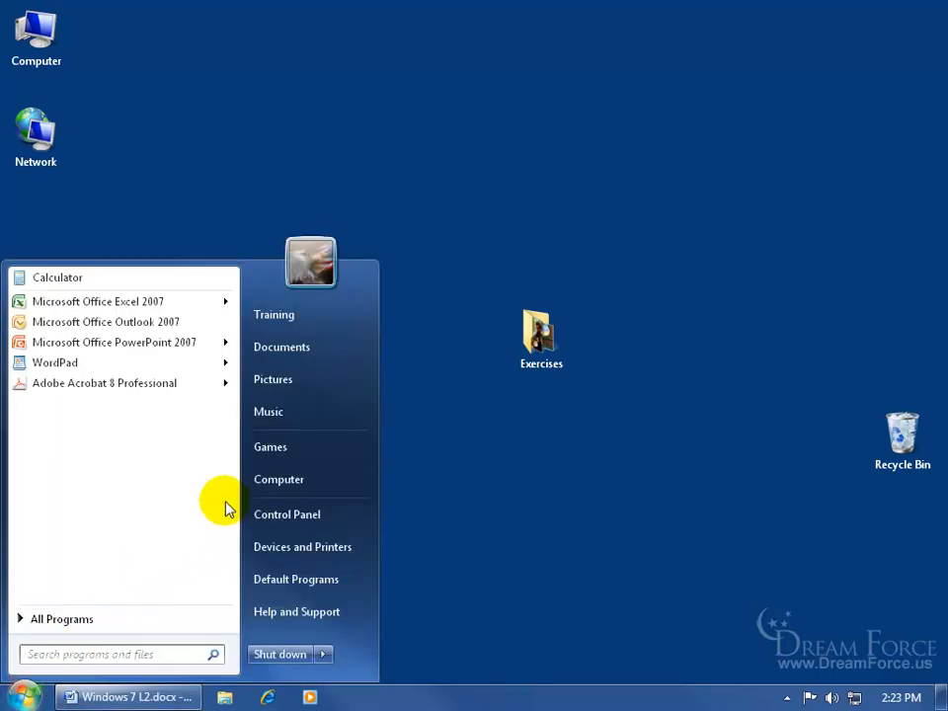
pyautogui.moveTo(239, 490)
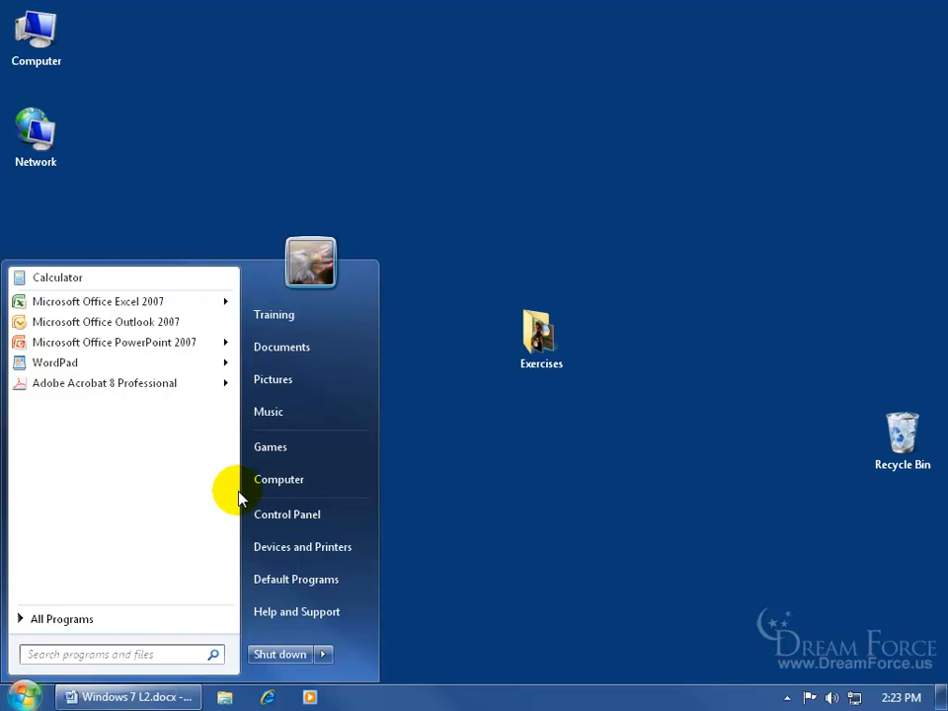
pyautogui.click(486, 511)
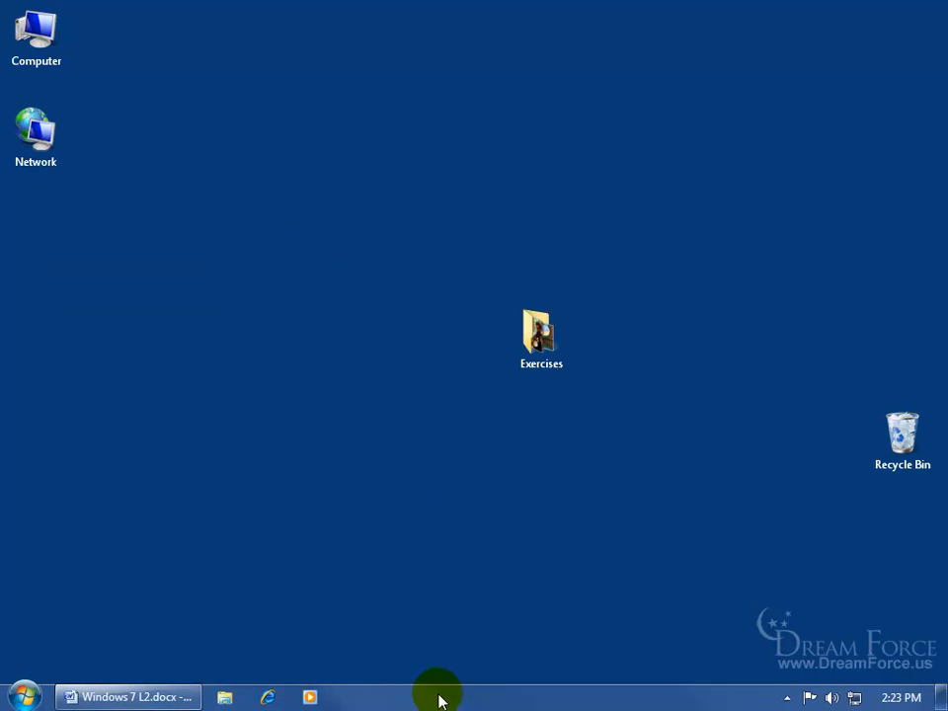
# Reach the Start menu customization options from the taskbar's Properties.
pyautogui.rightClick(438, 695)
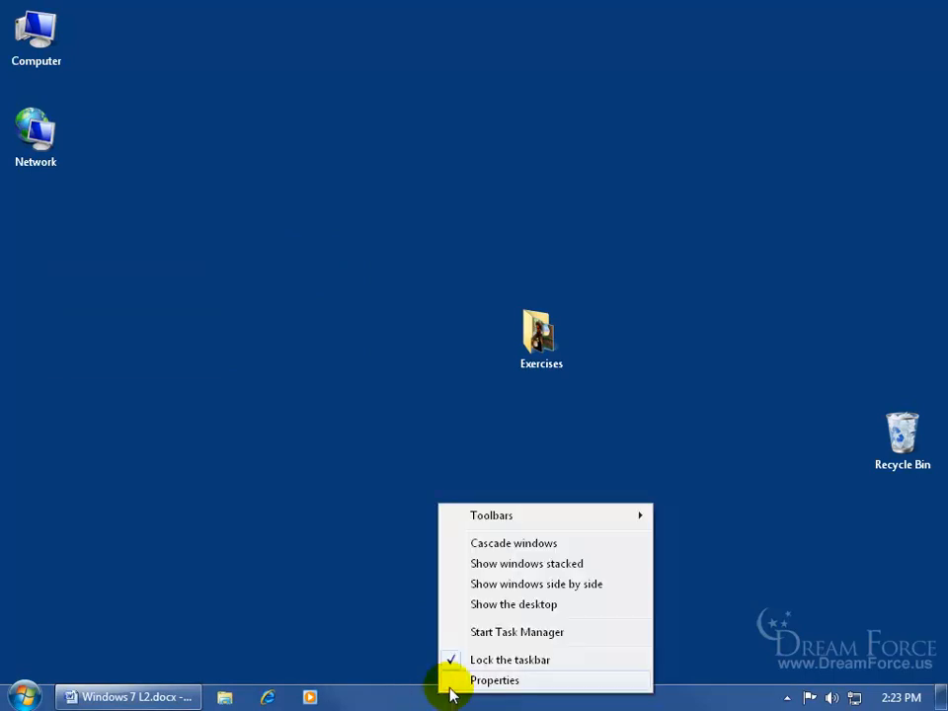
pyautogui.click(494, 679)
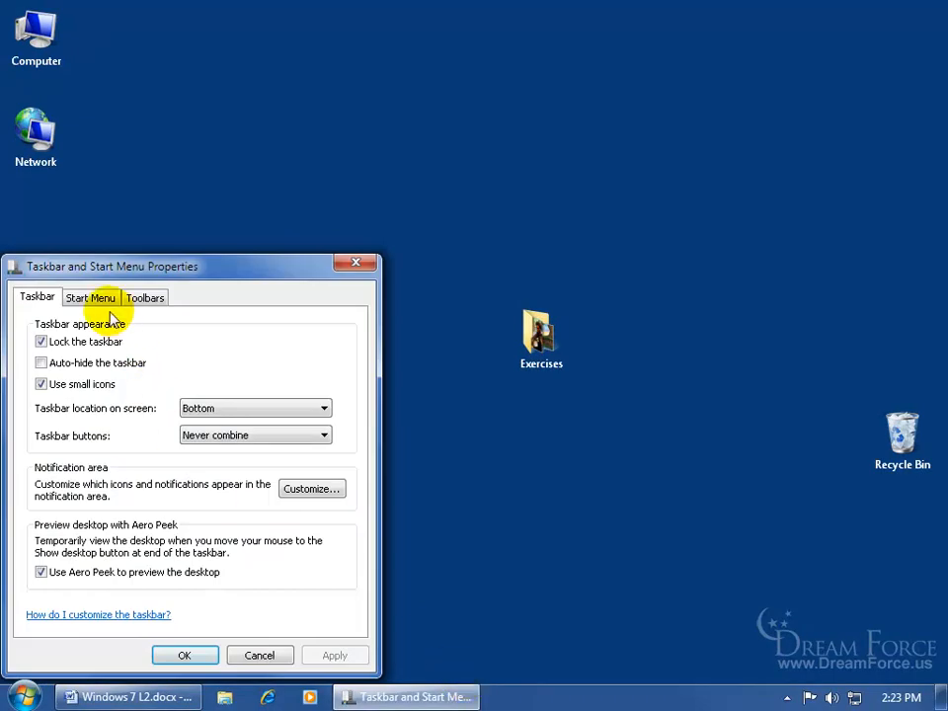
pyautogui.click(91, 297)
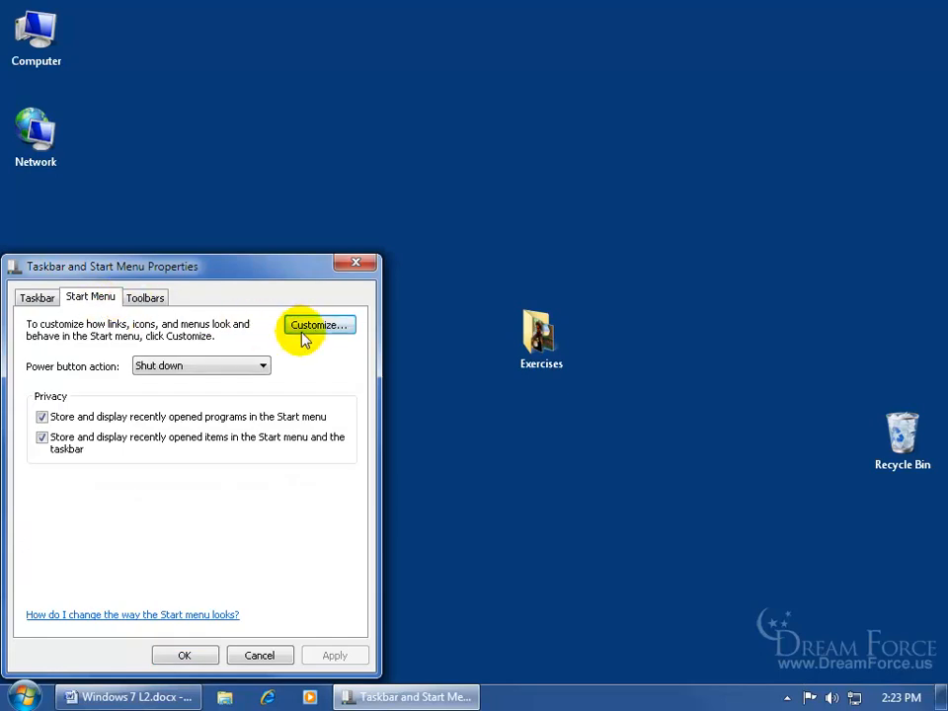
pyautogui.click(316, 323)
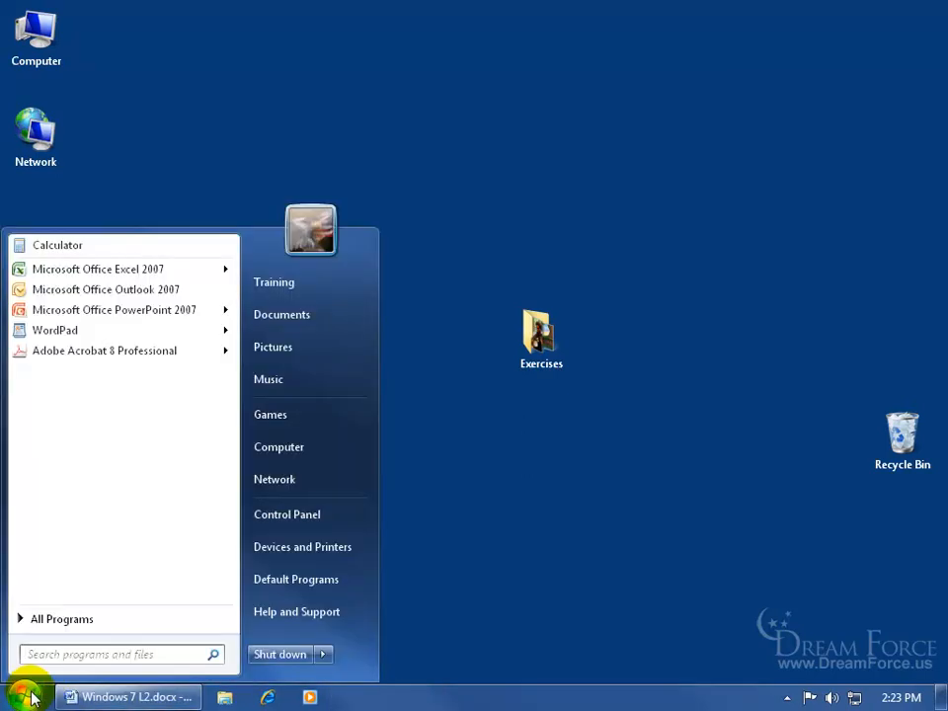
pyautogui.click(275, 480)
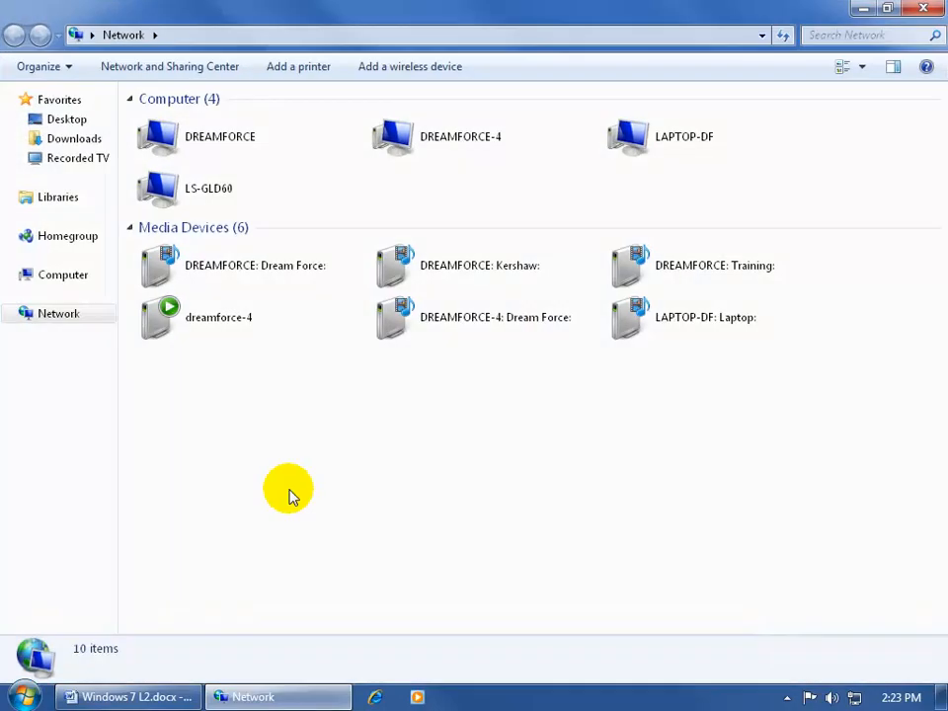
pyautogui.moveTo(336, 102)
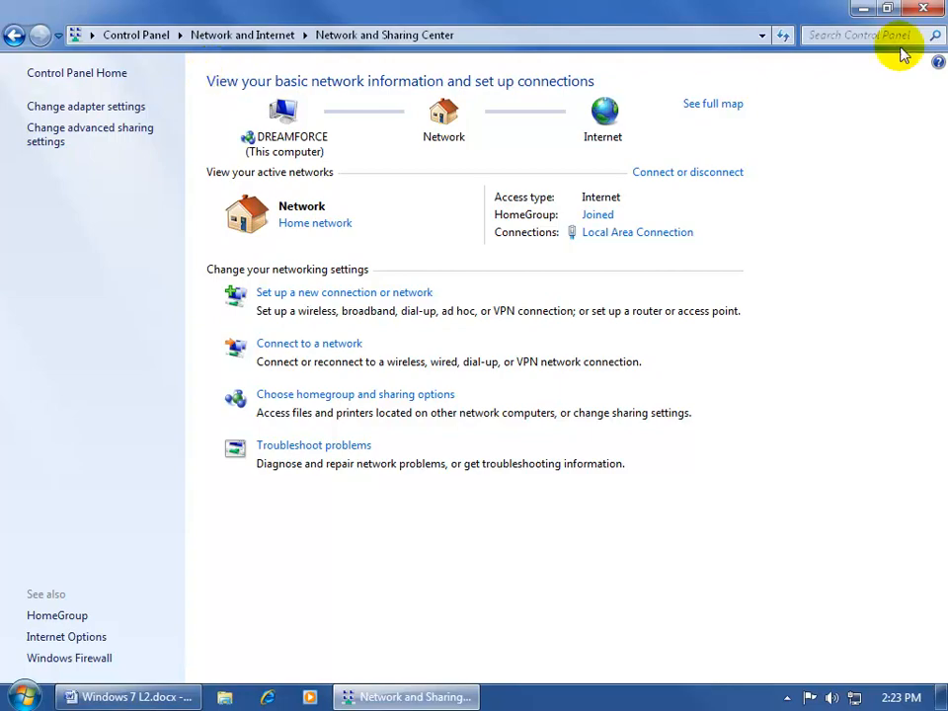
pyautogui.rightClick(35, 122)
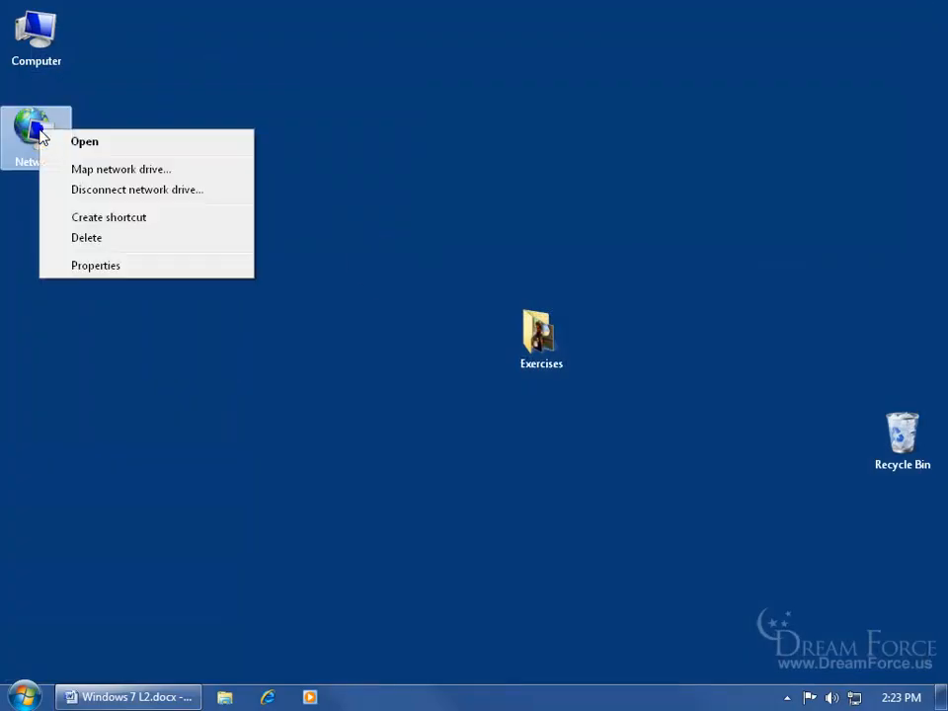
pyautogui.moveTo(95, 264)
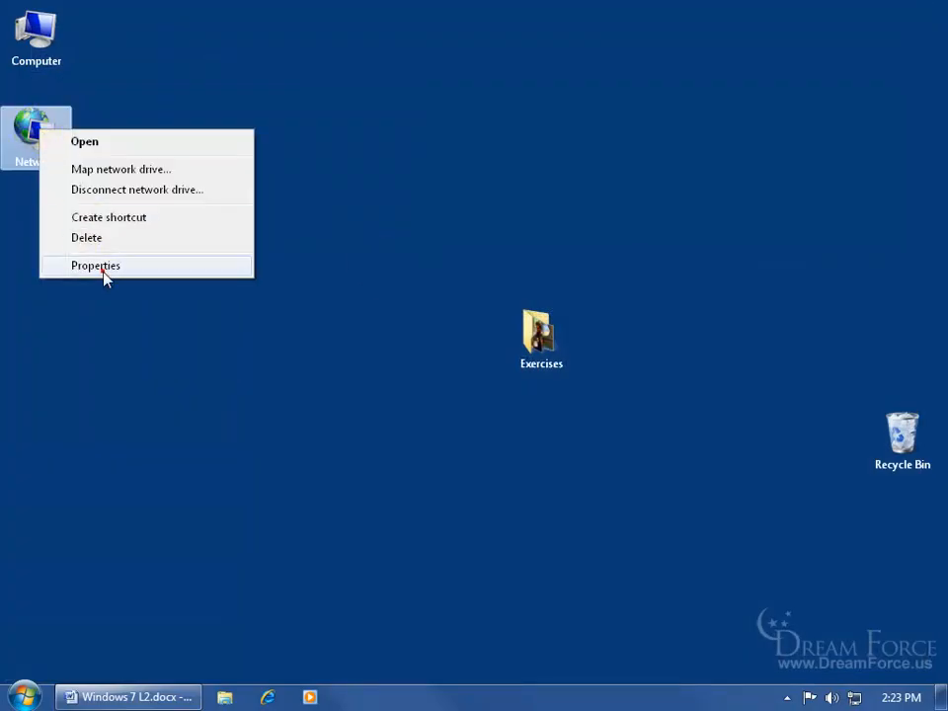
pyautogui.click(95, 265)
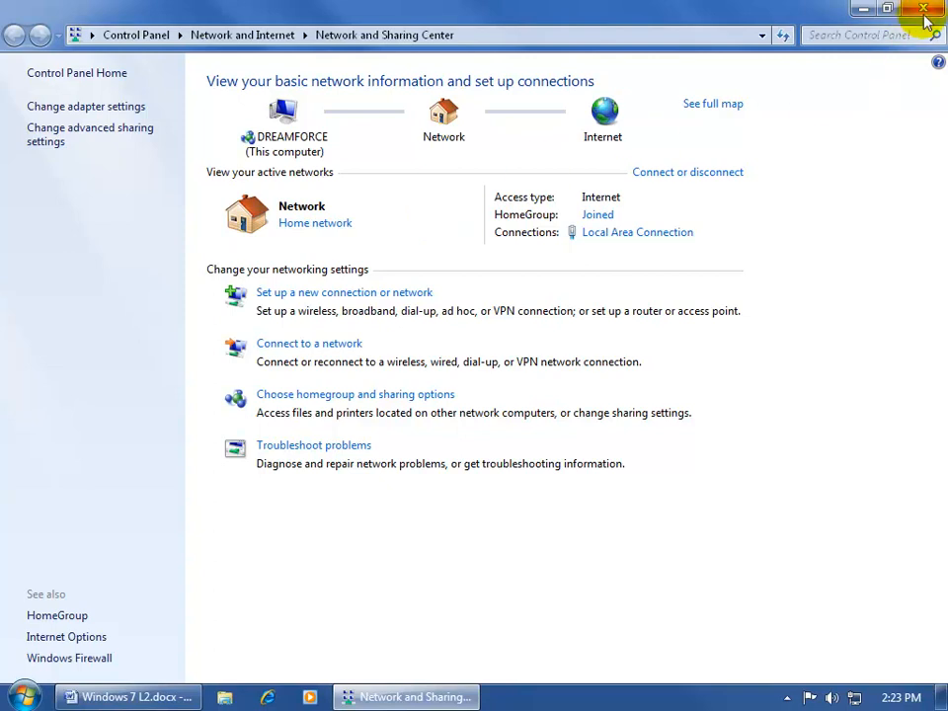
pyautogui.click(925, 8)
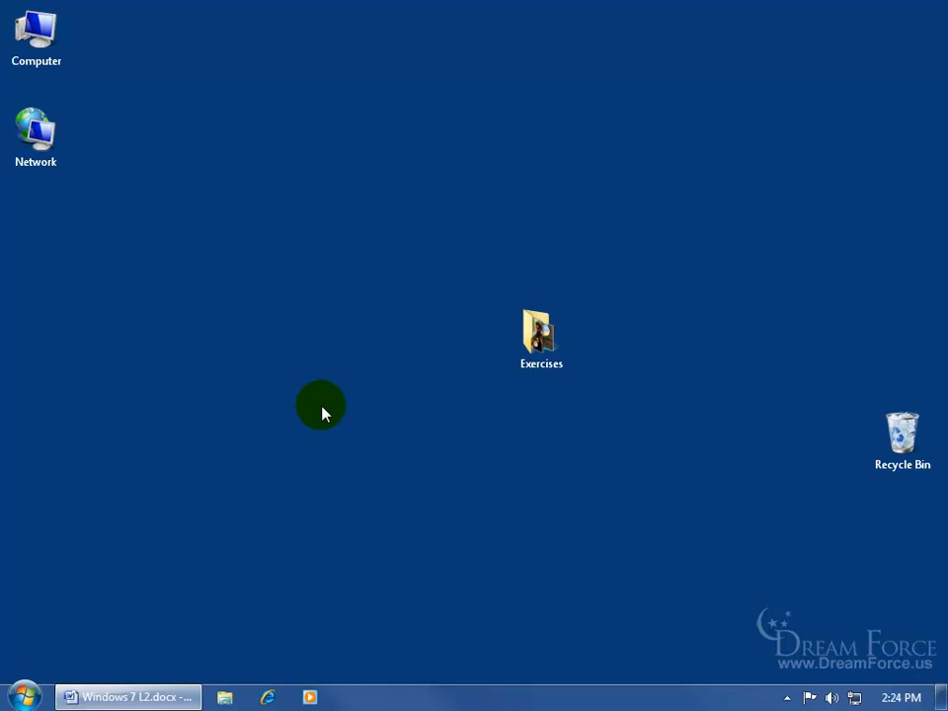
# Open the Exercises desktop folder and expand Network in the navigation pane to list the computers.
pyautogui.doubleClick(542, 336)
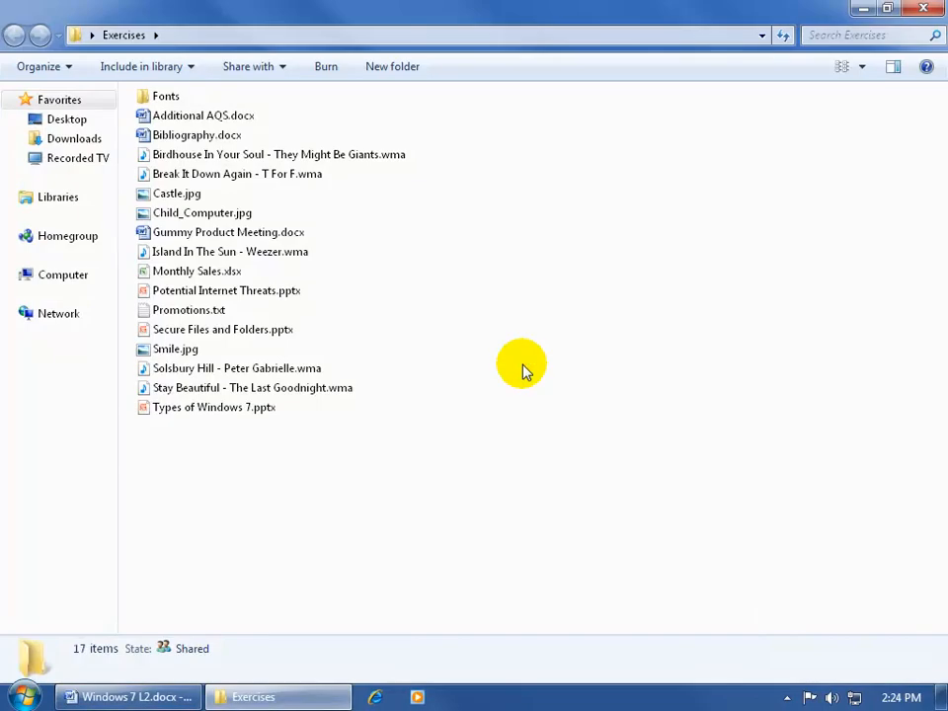
pyautogui.moveTo(134, 489)
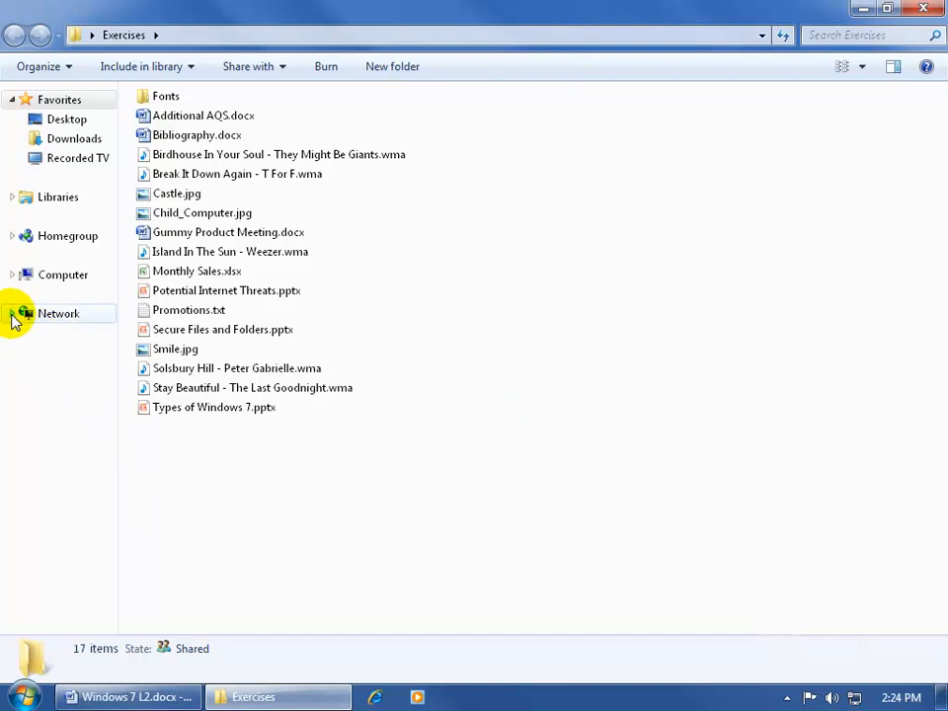
pyautogui.click(14, 312)
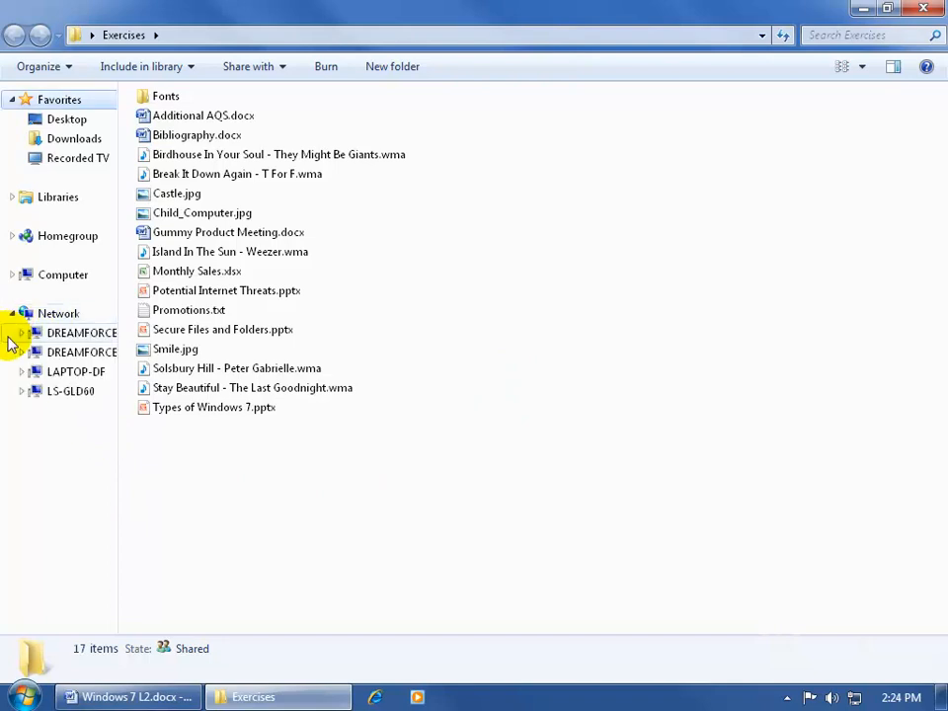
pyautogui.moveTo(63, 431)
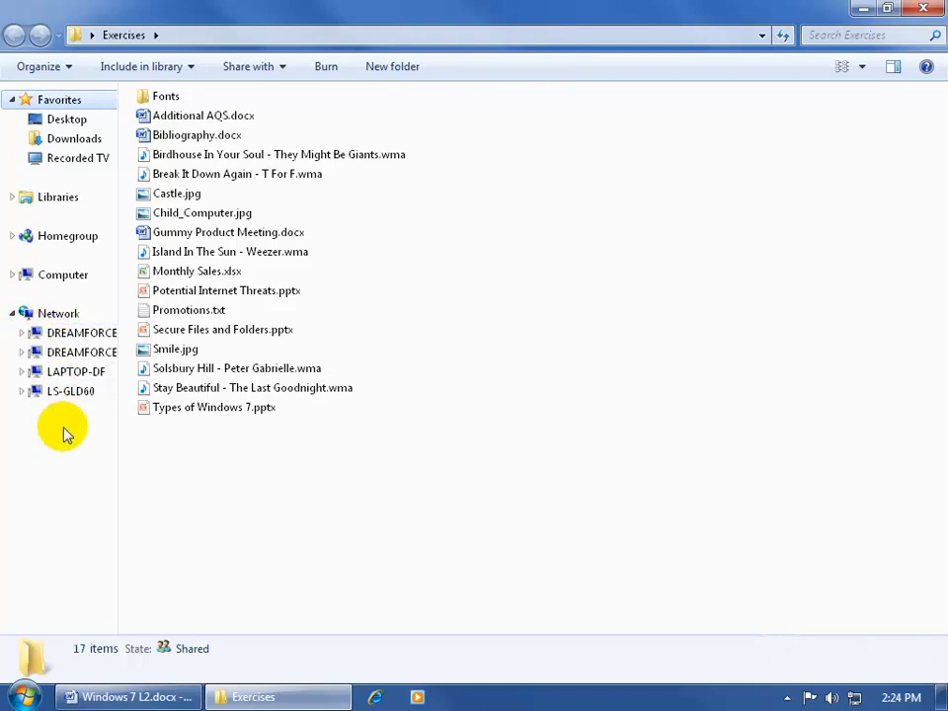